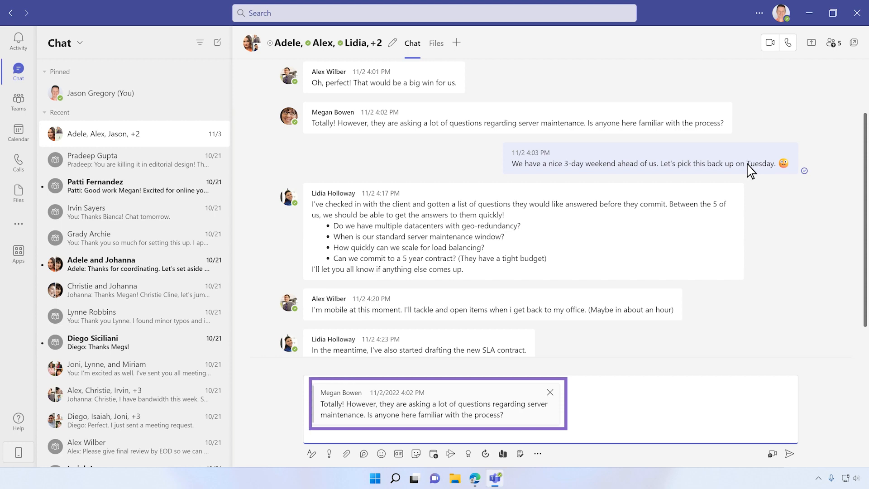
# Discard the quoted message from the draft and copy the maintenance window question
pyautogui.click(549, 392)
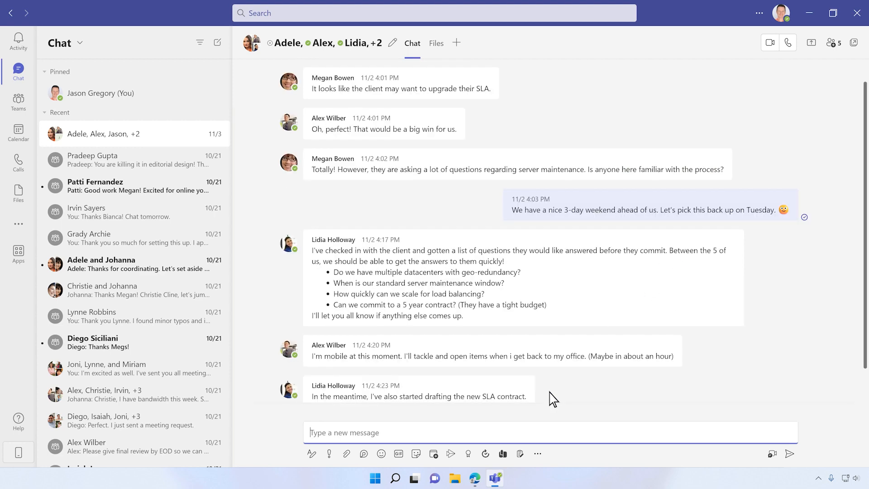
pyautogui.doubleClick(418, 283)
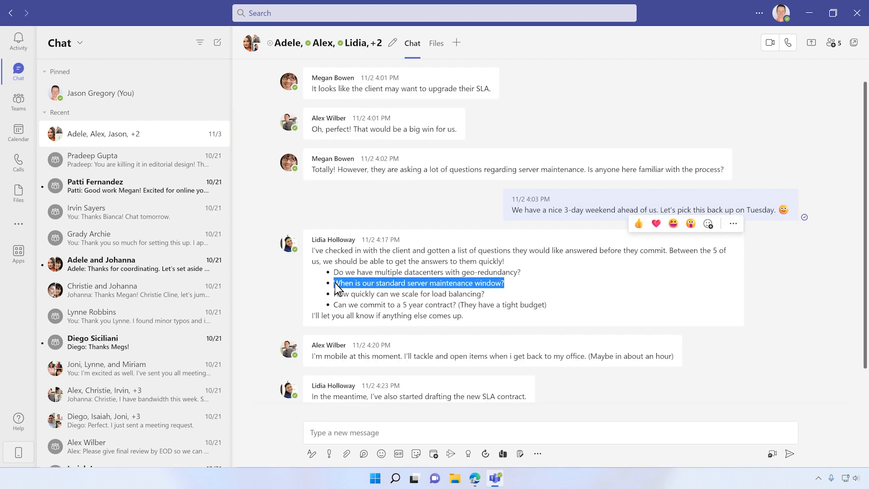
pyautogui.rightClick(418, 283)
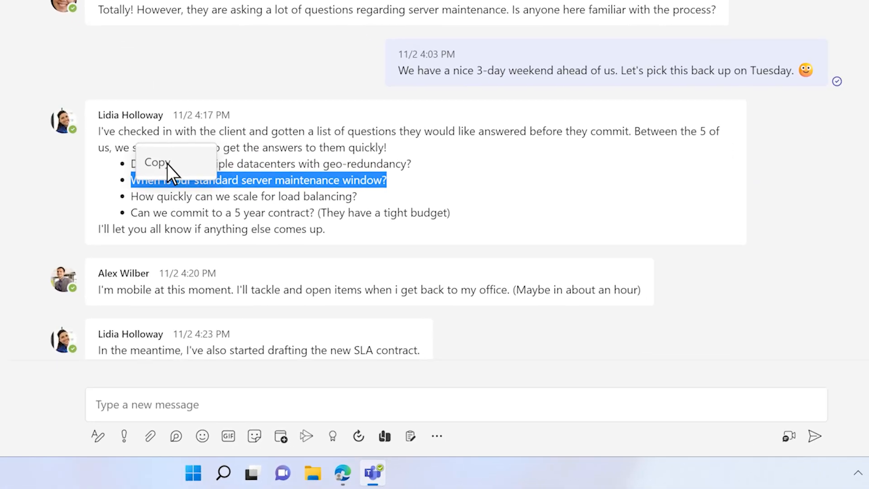
pyautogui.click(97, 435)
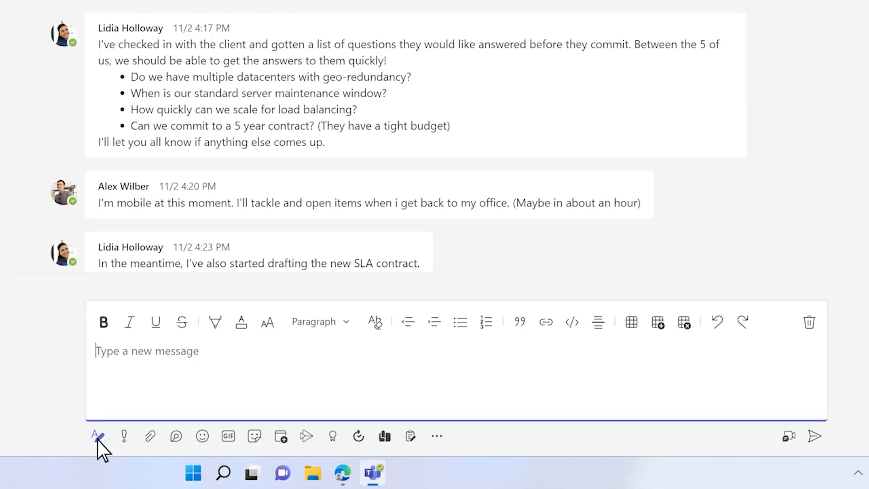
# Quote 'When is our standard server maintenance window?' and answer '1am PST on Tuesday' below it
pyautogui.click(518, 321)
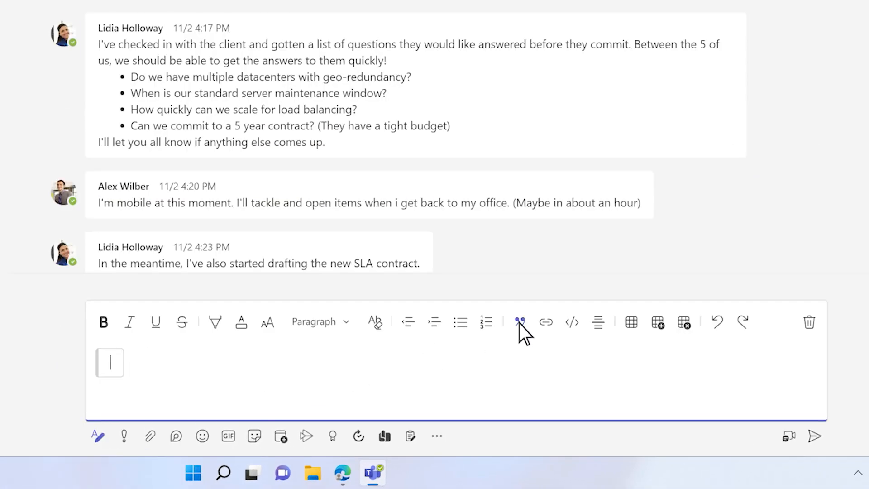
pyautogui.write('When is our standard server maintenance window?')
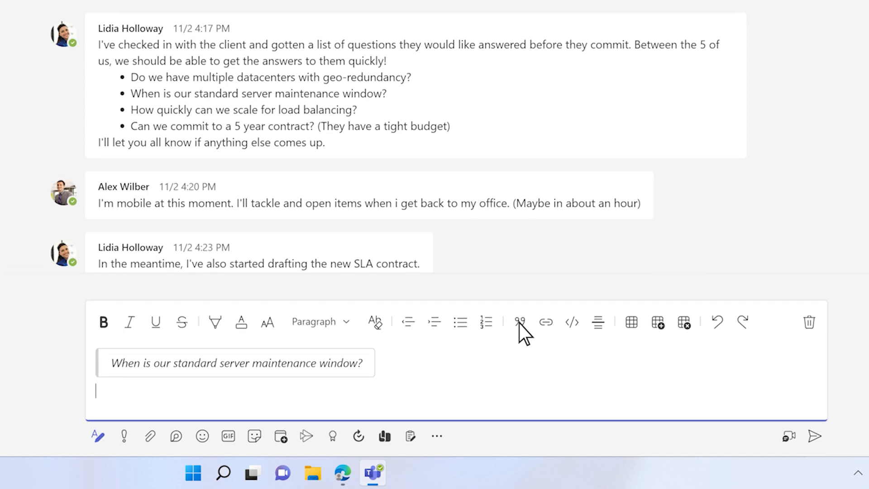
pyautogui.write('1am PST on Tuesday')
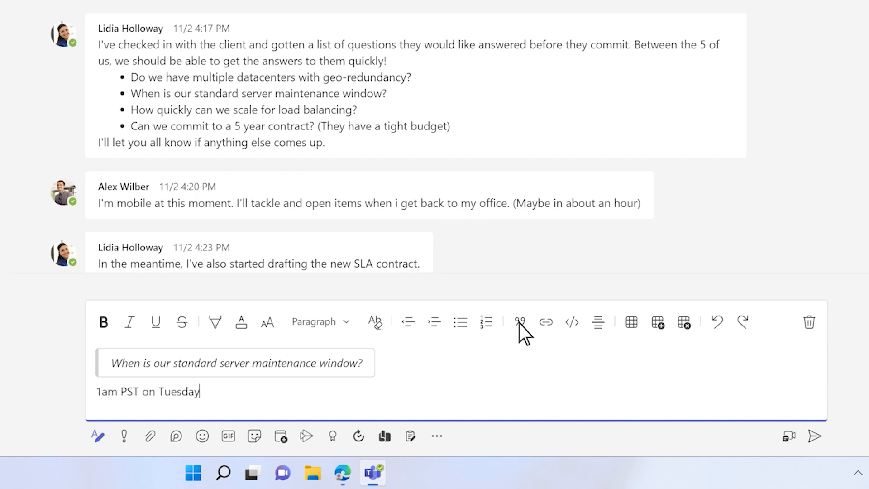